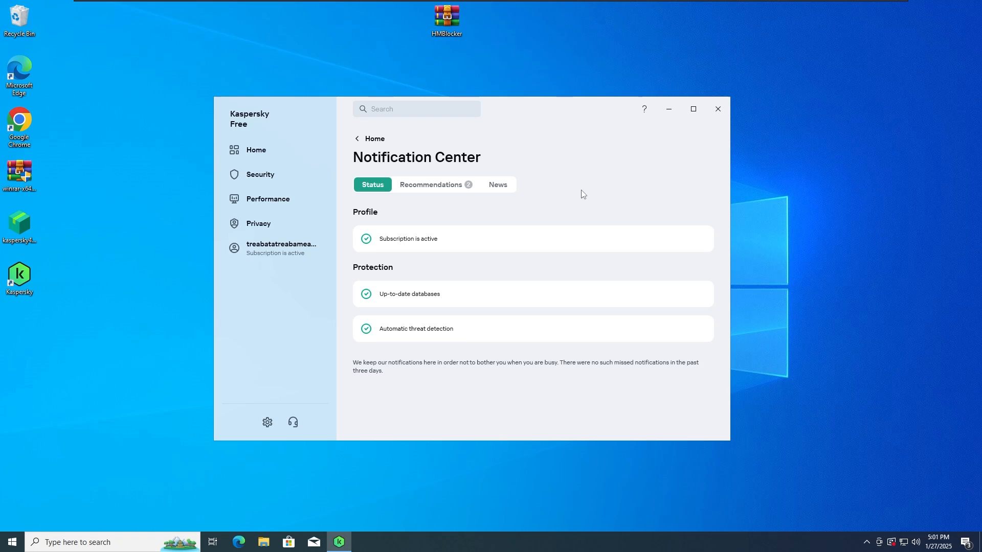
mouse_move(258, 144)
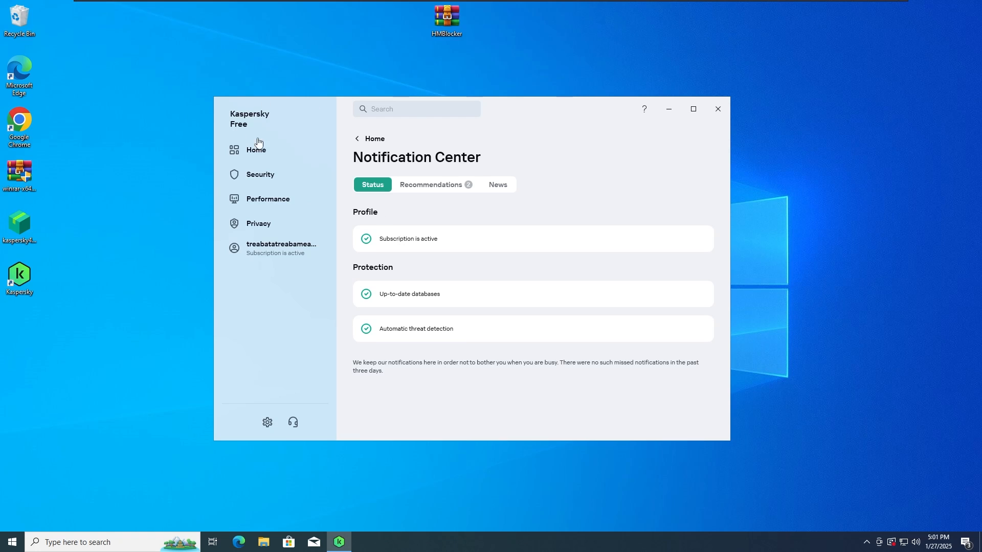
mouse_move(558, 165)
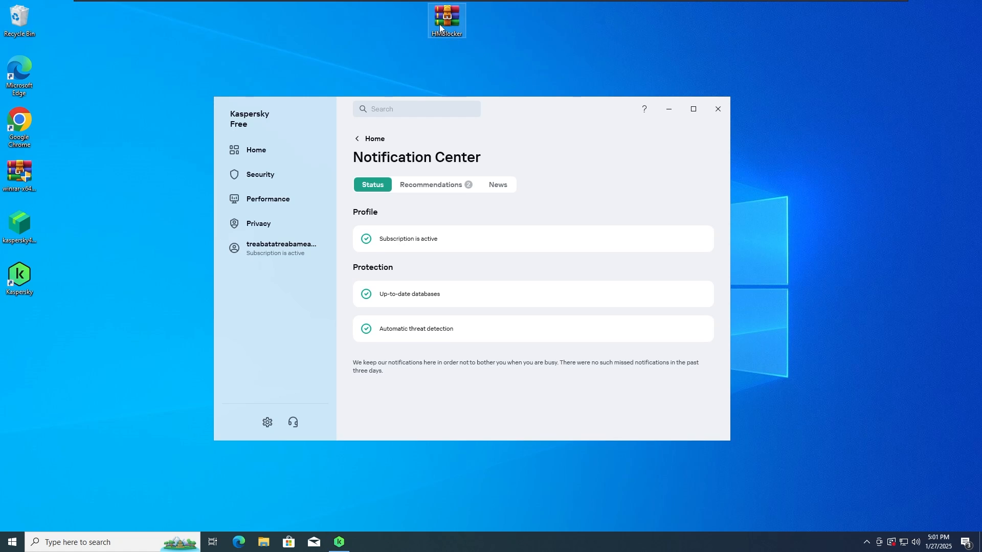
mouse_move(461, 87)
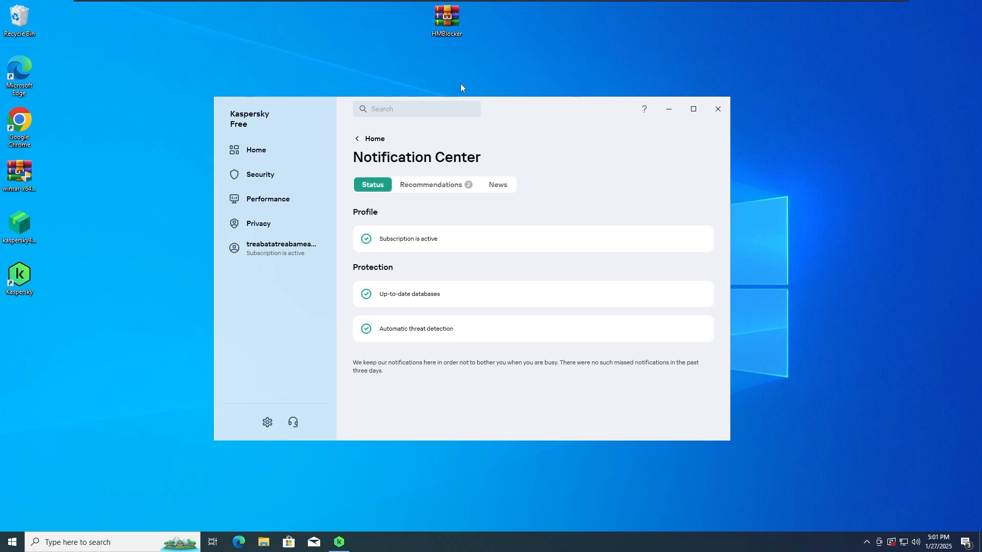
mouse_move(476, 176)
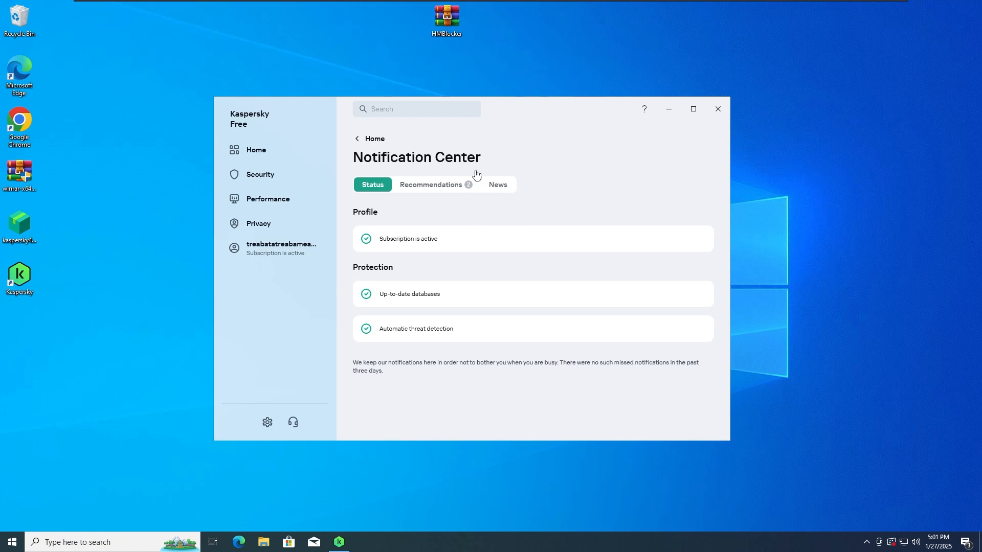
Step: Extract the password-protected HMBlocker archive onto the desktop, triggering Kaspersky's Trojan-Ransom.Win32.HmBlocker.anh detection
right_click(446, 19)
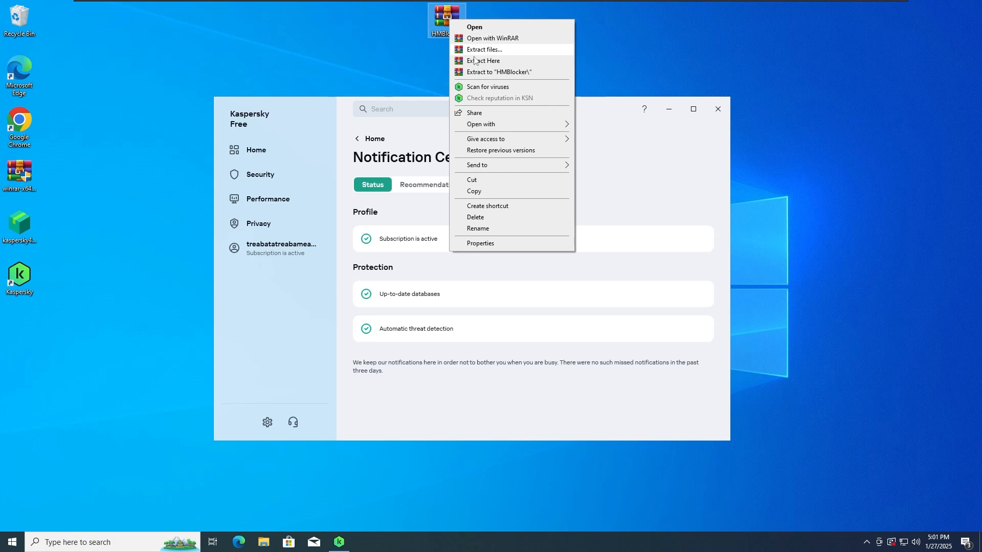
left_click(483, 61)
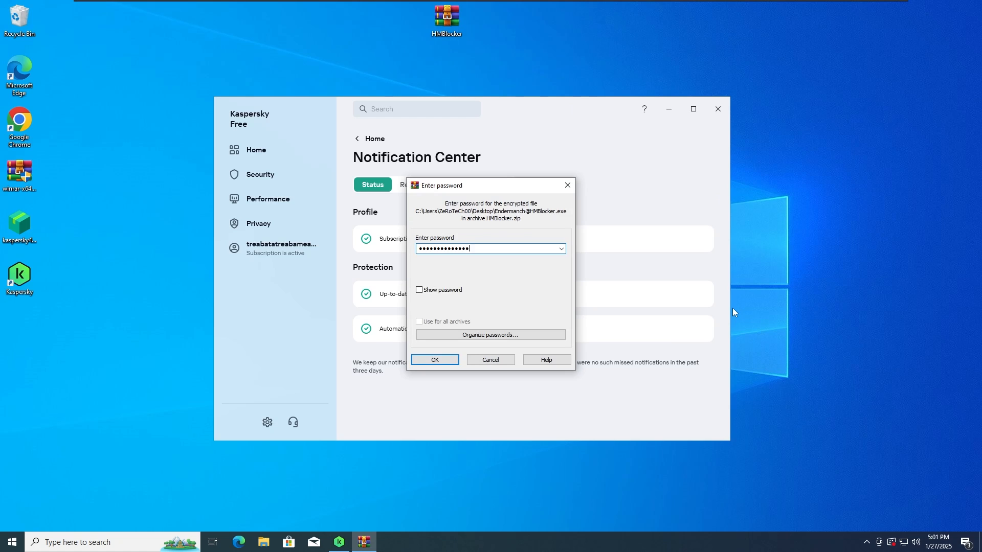
left_click(434, 360)
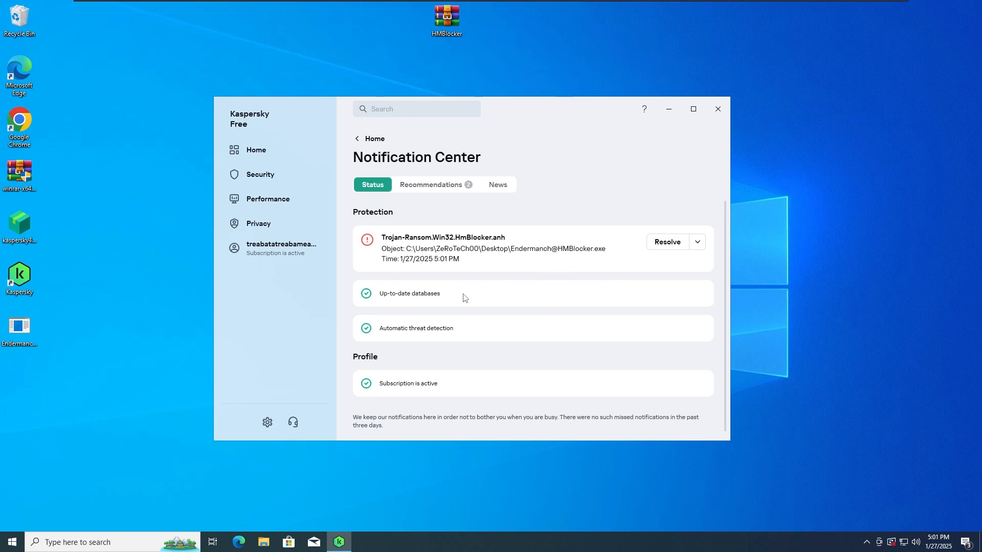
left_click(19, 329)
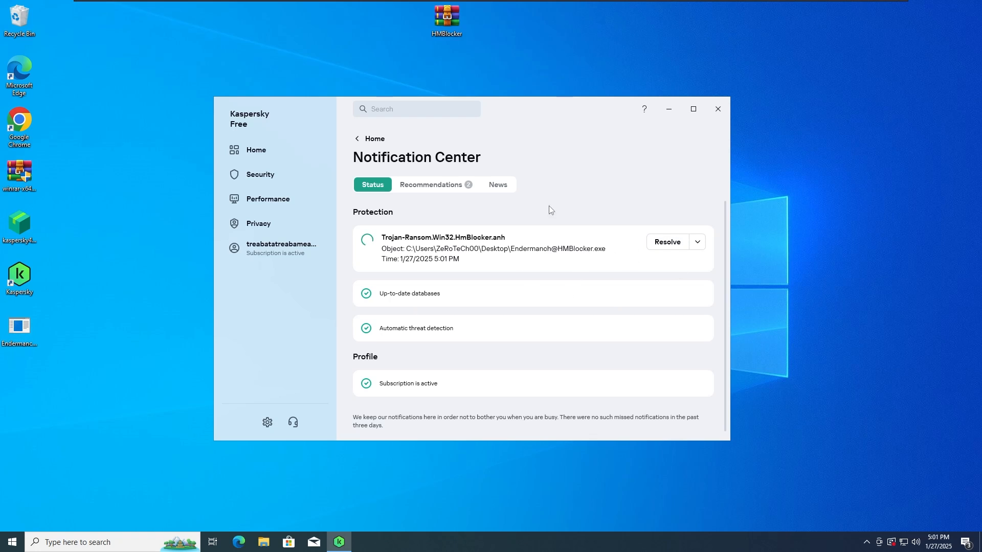
mouse_move(653, 145)
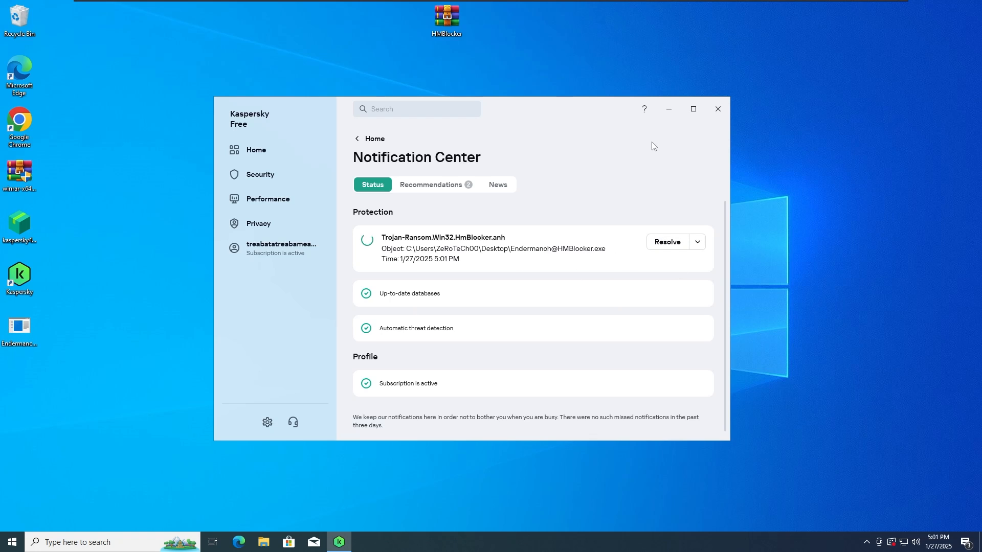
mouse_move(612, 149)
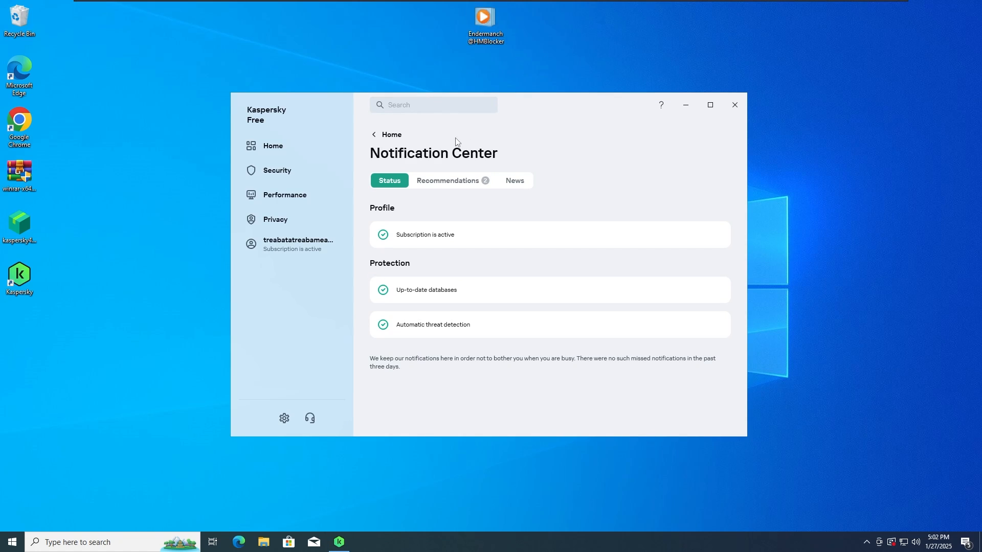
mouse_move(554, 142)
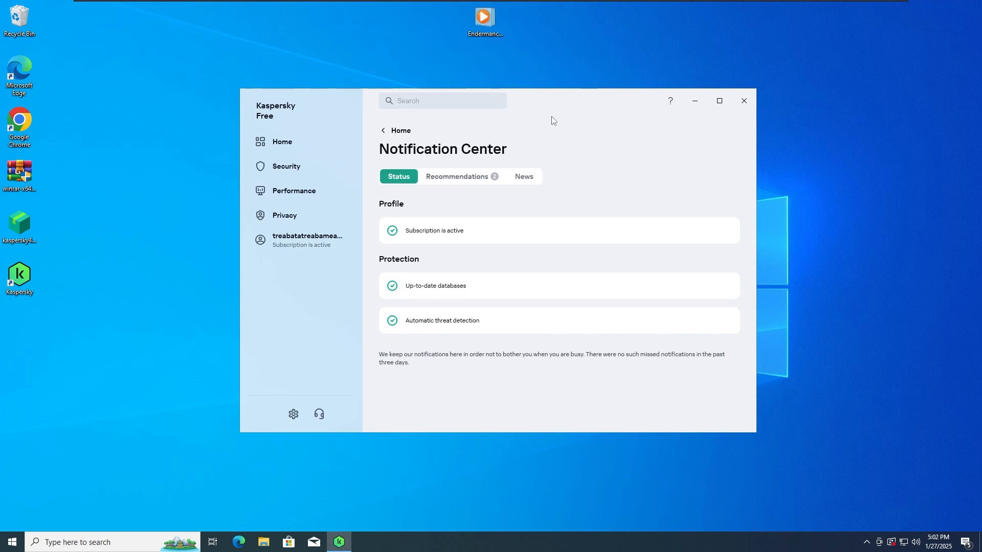
mouse_move(493, 36)
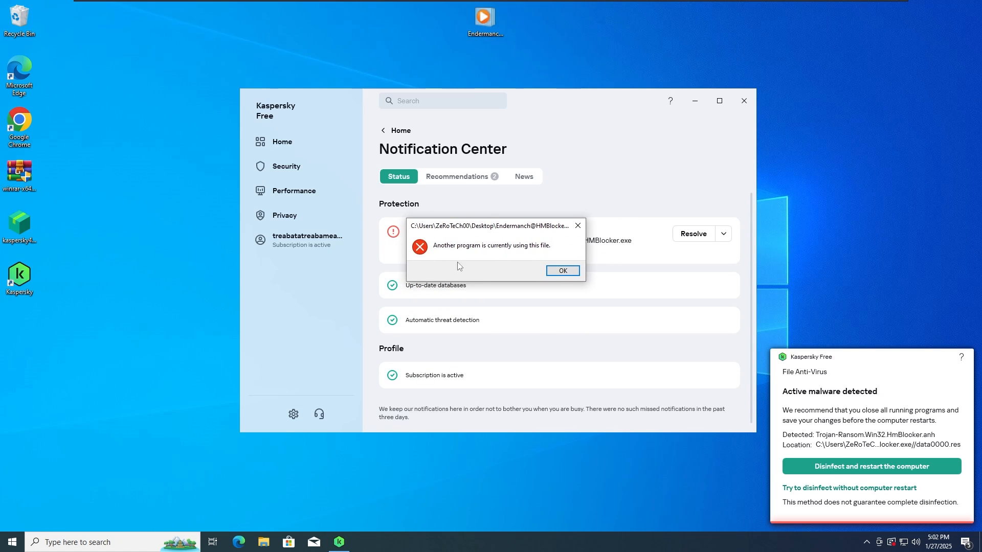
mouse_move(499, 233)
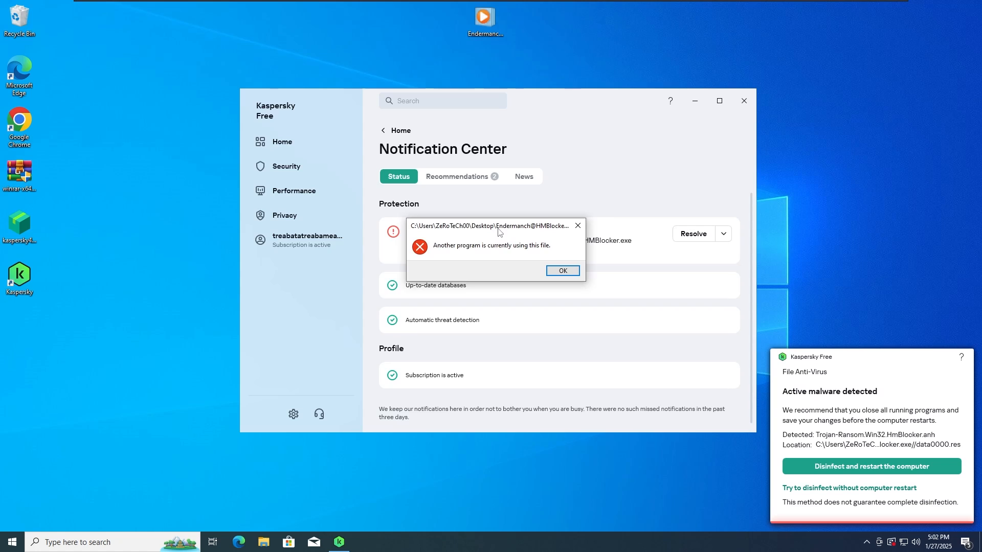
Step: Dismiss the 'Another program is currently using this file' error while Kaspersky flags HmBlocker as active malware
left_click(561, 270)
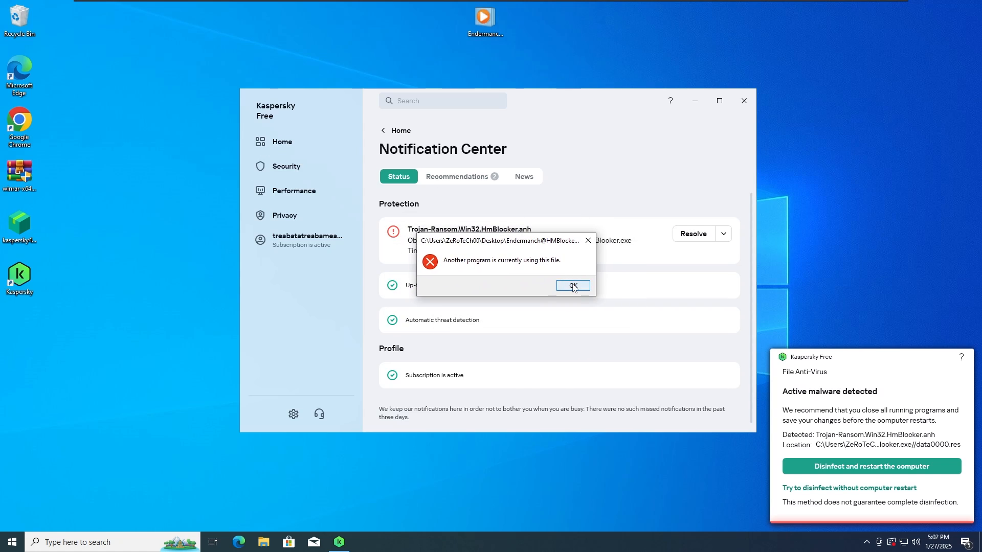
left_click(572, 285)
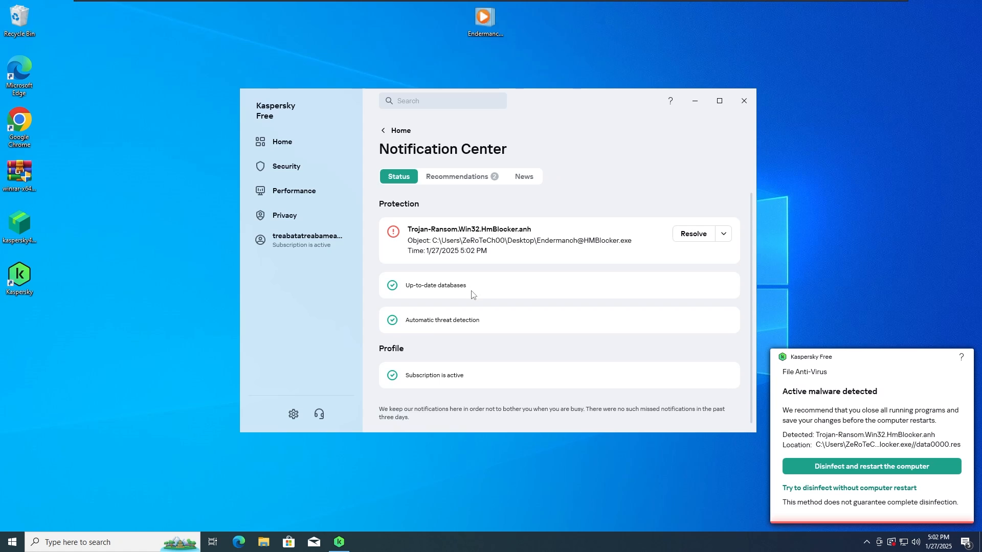
left_click(285, 166)
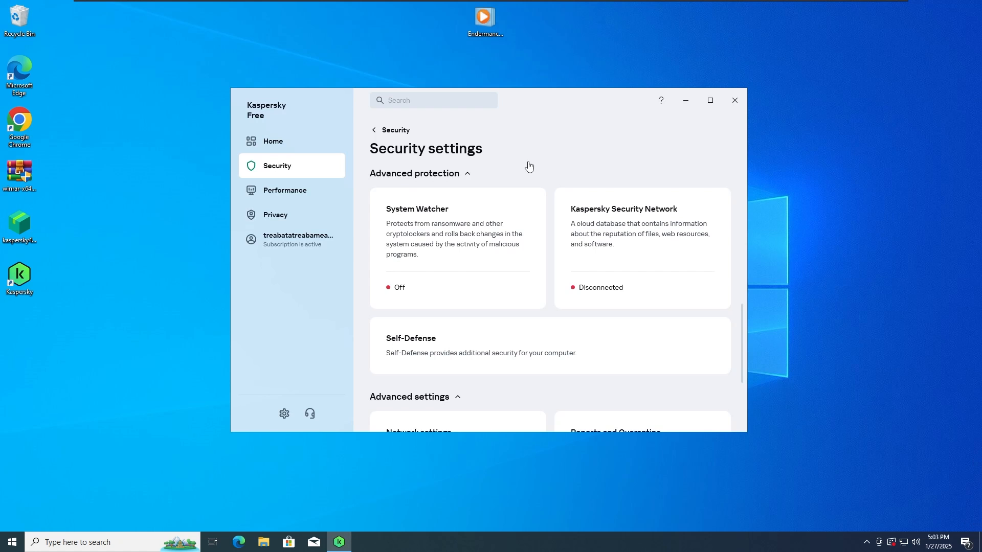
mouse_move(544, 189)
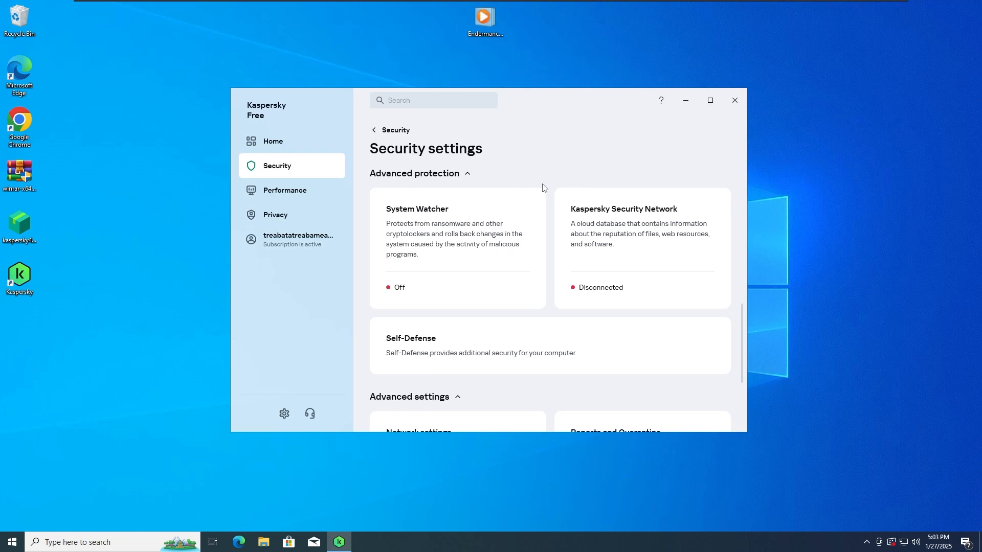
mouse_move(522, 104)
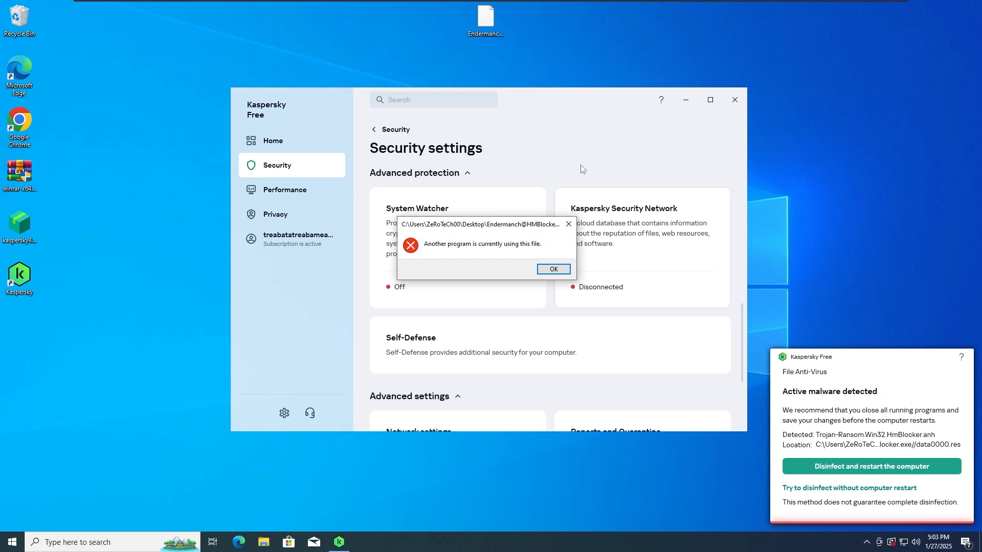
Step: Dismiss the repeated HMBlocker file-in-use error, bringing back Kaspersky's active-malware alert
left_click(552, 269)
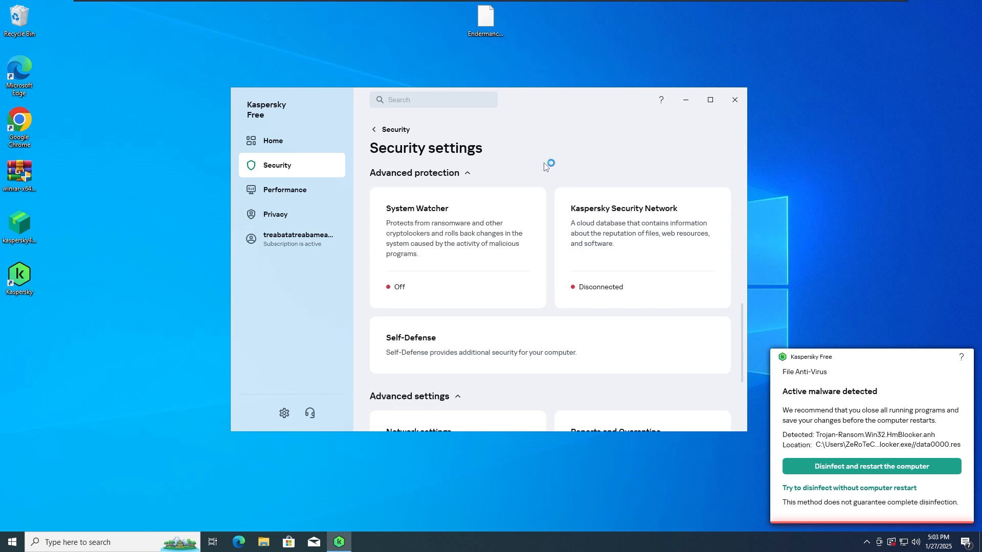
left_click(485, 16)
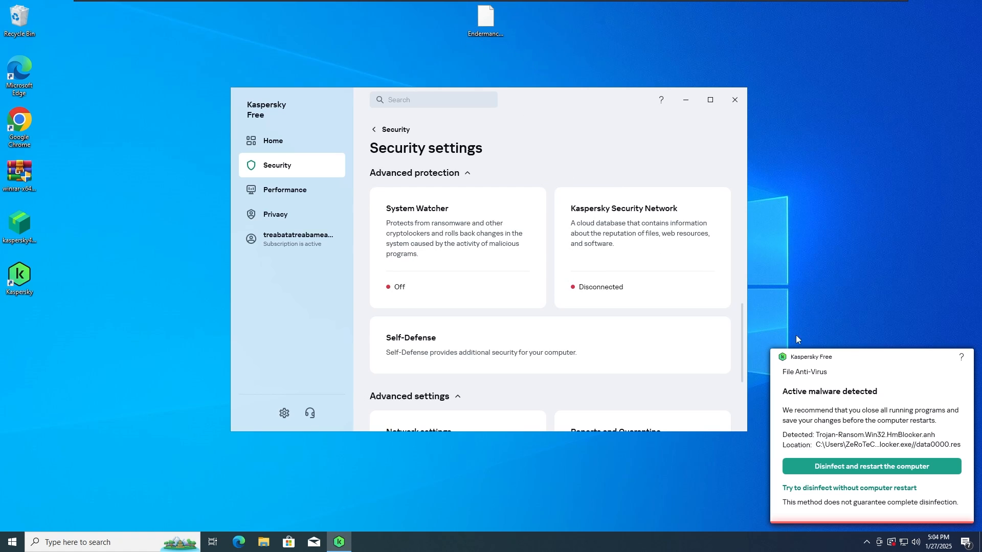
mouse_move(797, 374)
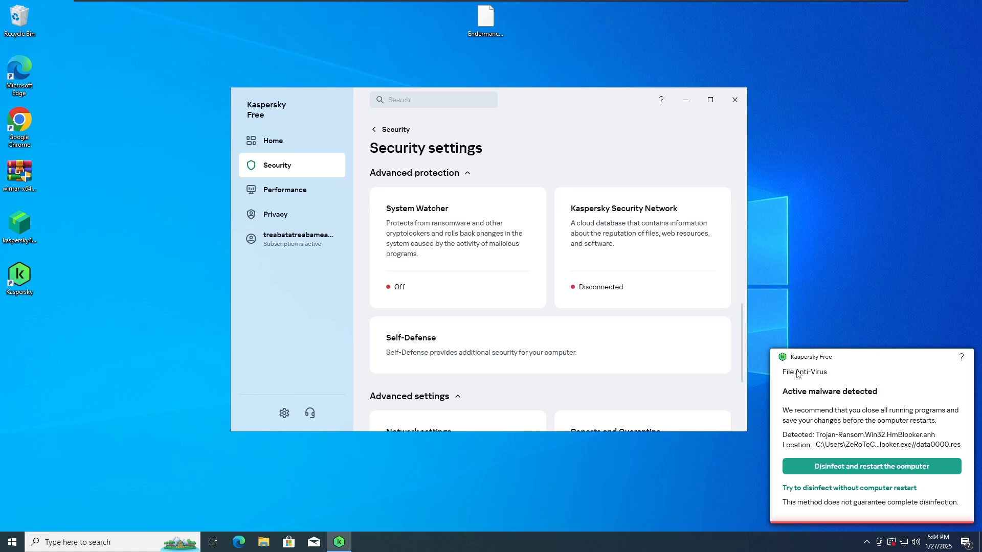
mouse_move(553, 228)
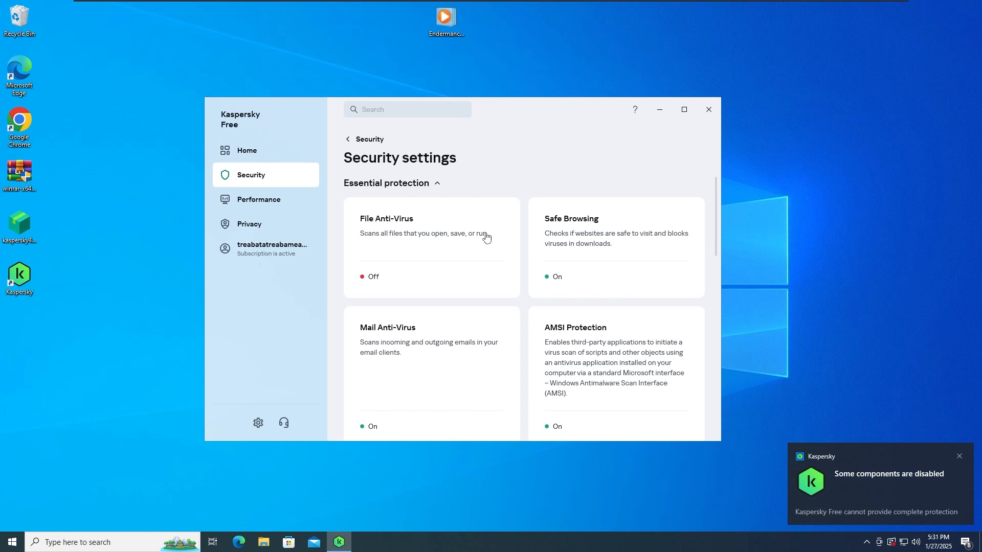
mouse_move(518, 173)
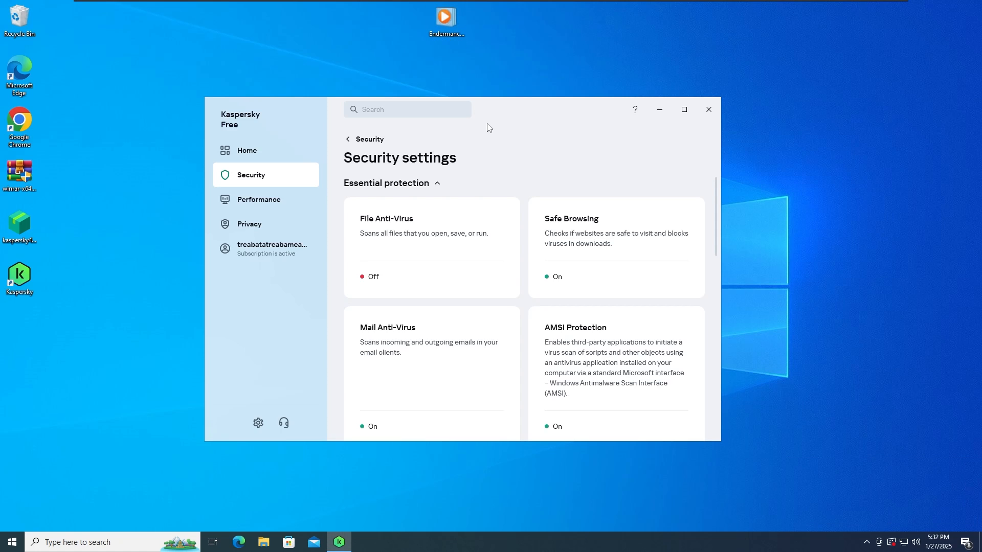
Step: Run Endermanch@HMBlocker from the desktop with File Anti-Virus switched off
left_click(445, 19)
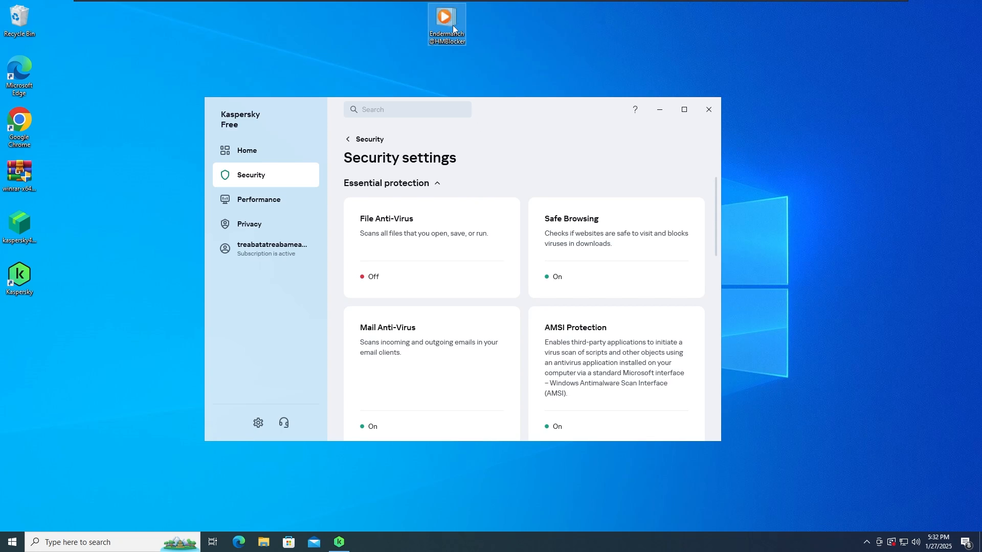
mouse_move(446, 28)
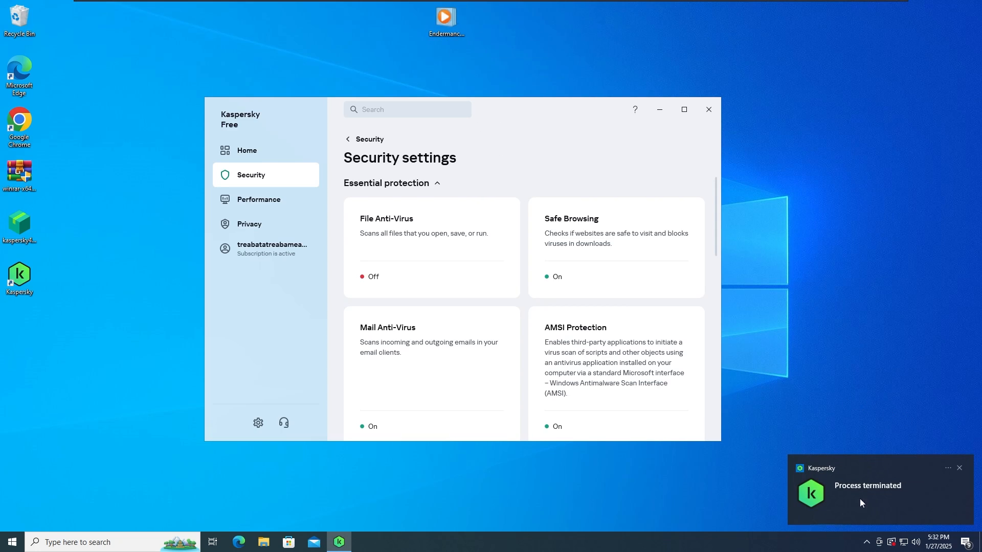
mouse_move(775, 499)
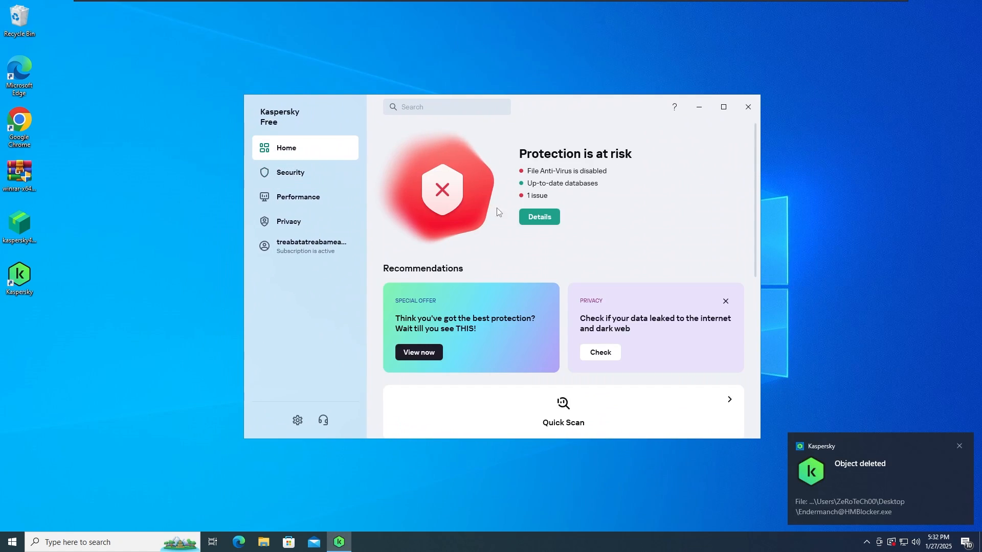
Step: Open Details under 'Protection is at risk' to see that File Anti-Virus is disabled
left_click(538, 216)
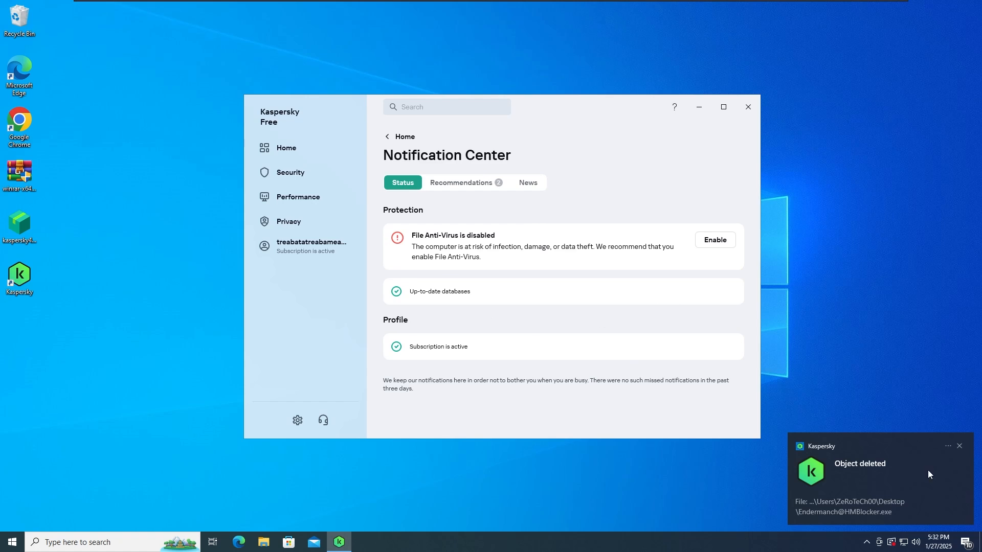
mouse_move(921, 465)
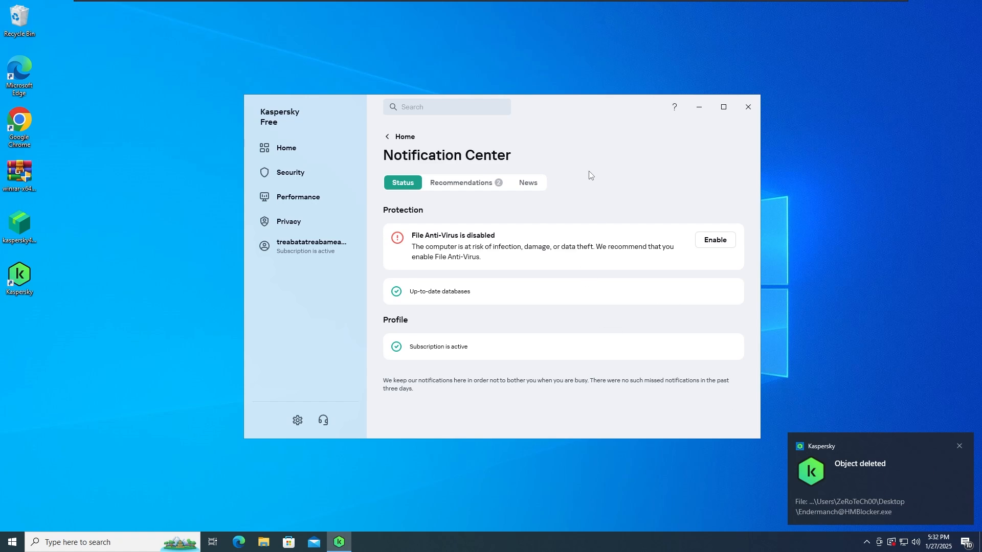
mouse_move(532, 161)
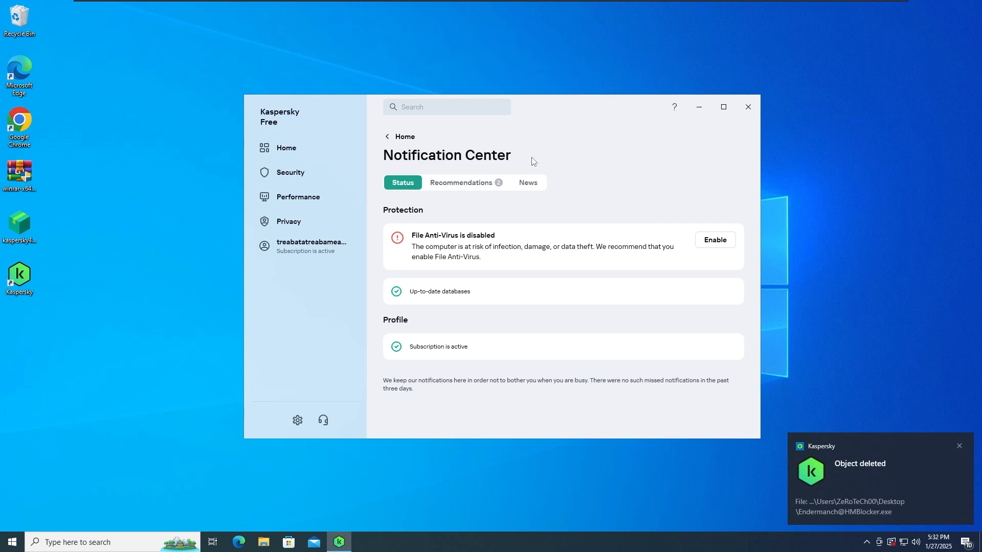
mouse_move(411, 37)
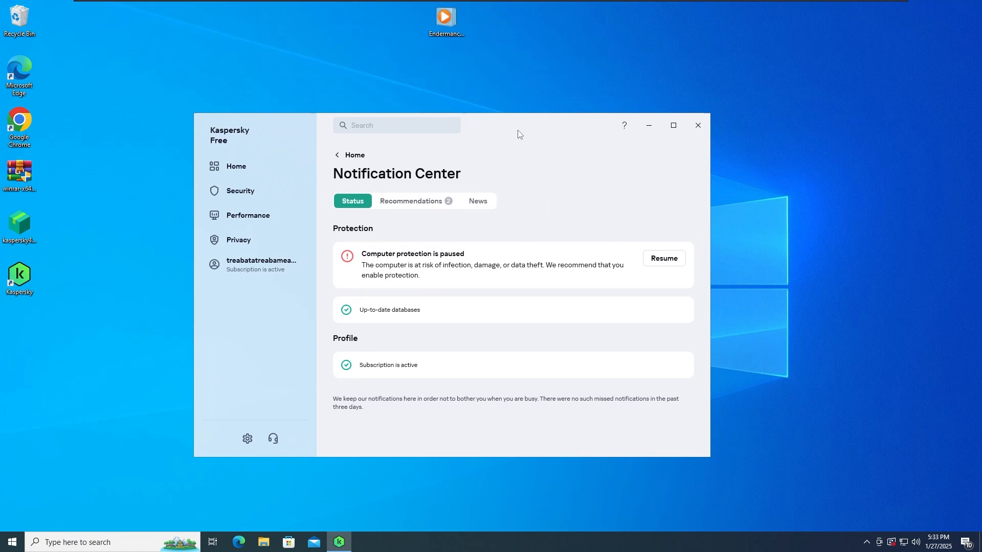
mouse_move(504, 131)
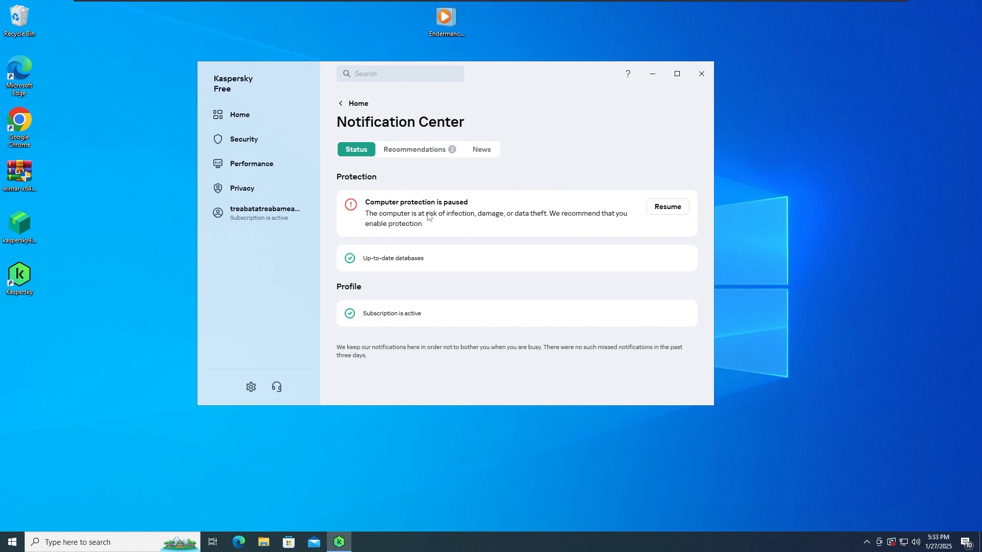
mouse_move(460, 87)
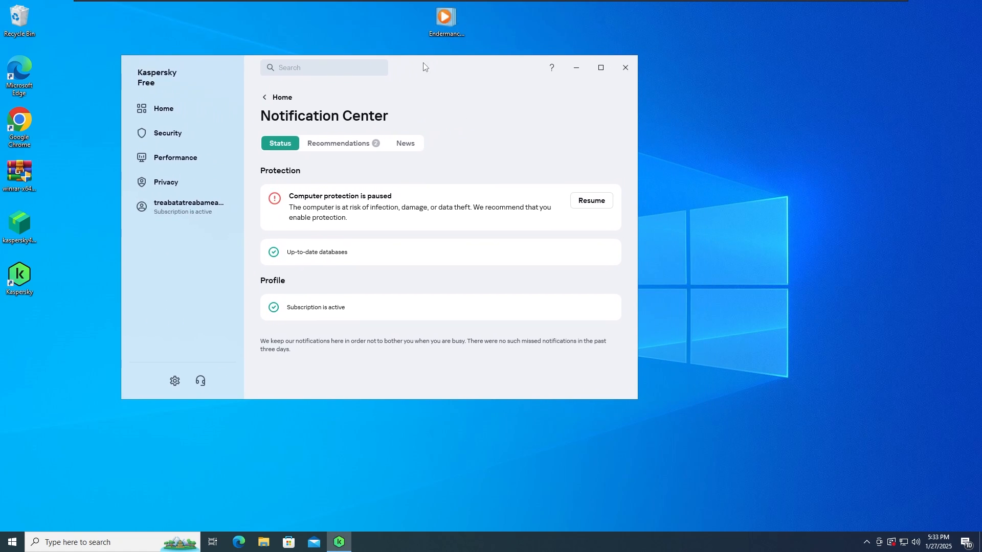
mouse_move(444, 179)
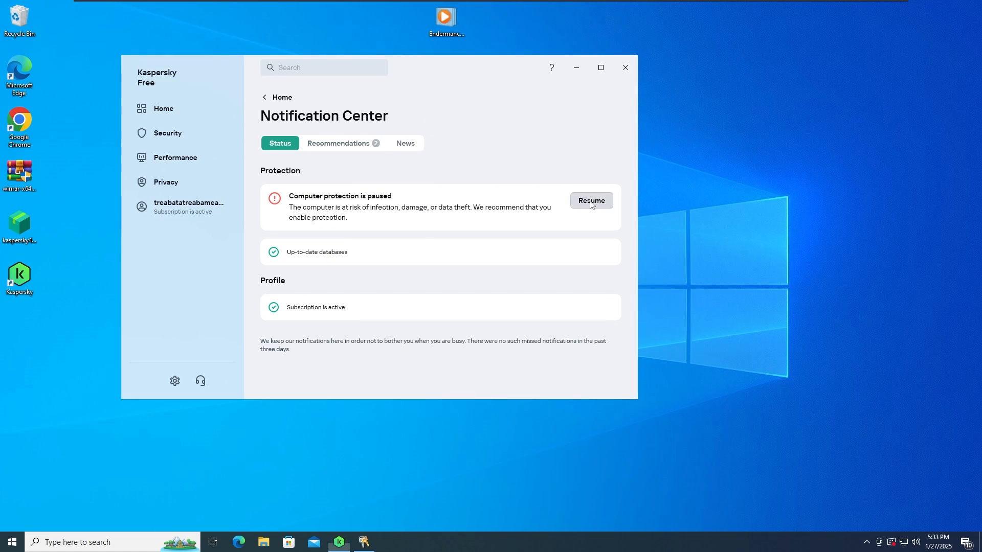
Step: Resume the paused computer protection in Notification Center and return to the Home overview
left_click(590, 201)
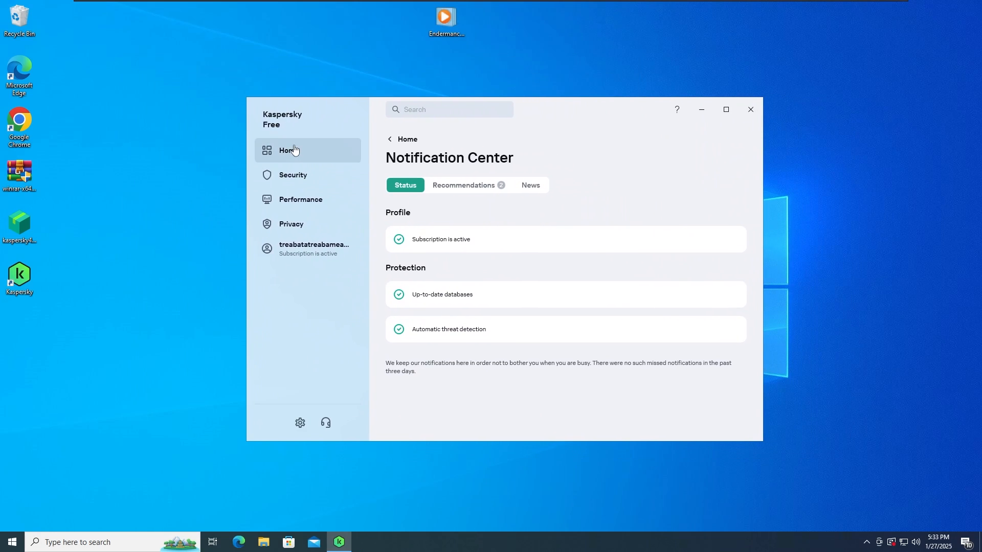
left_click(288, 150)
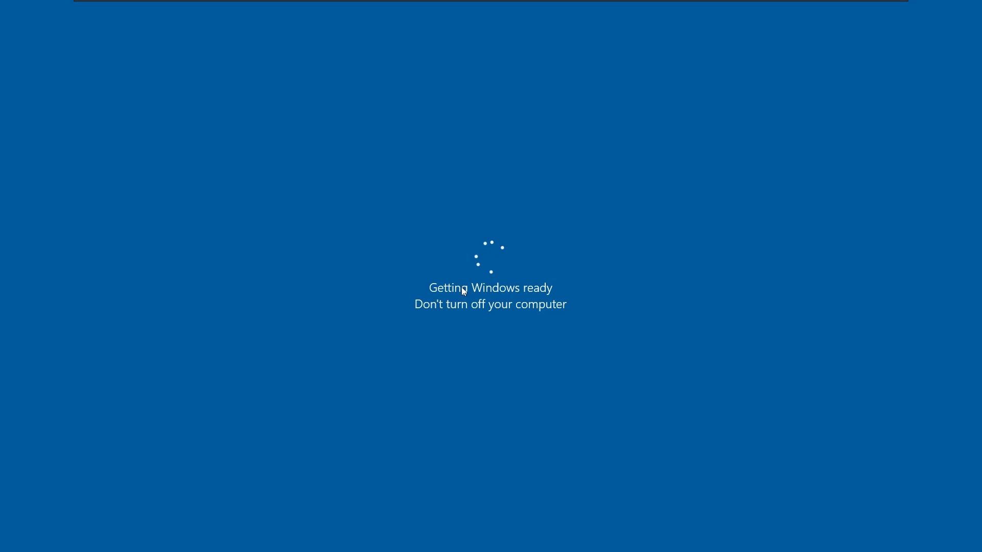
mouse_move(333, 199)
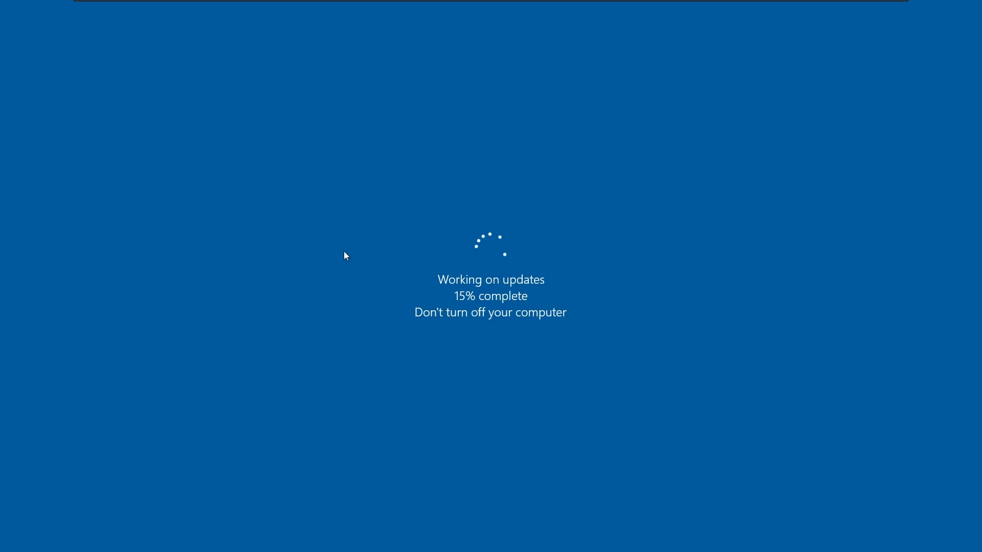
mouse_move(175, 281)
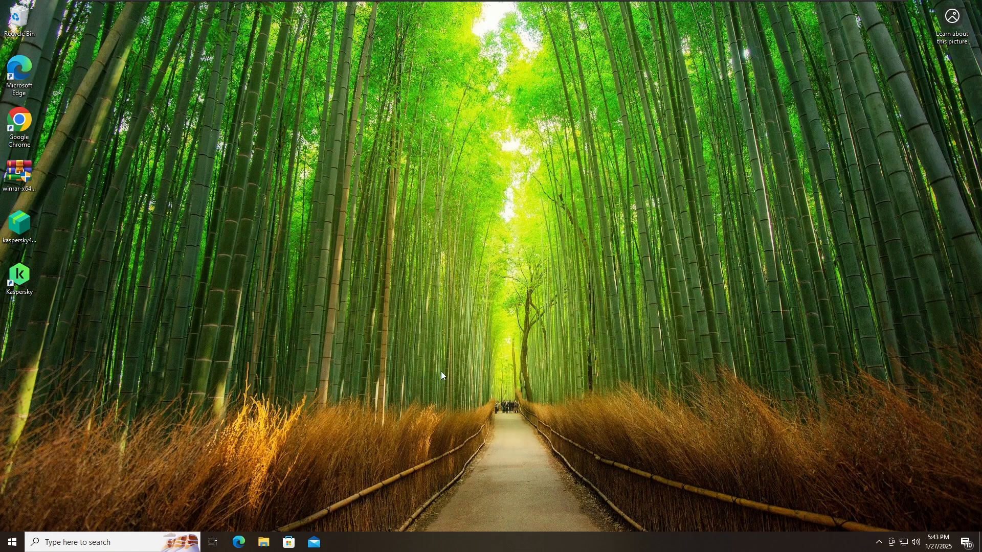
mouse_move(730, 427)
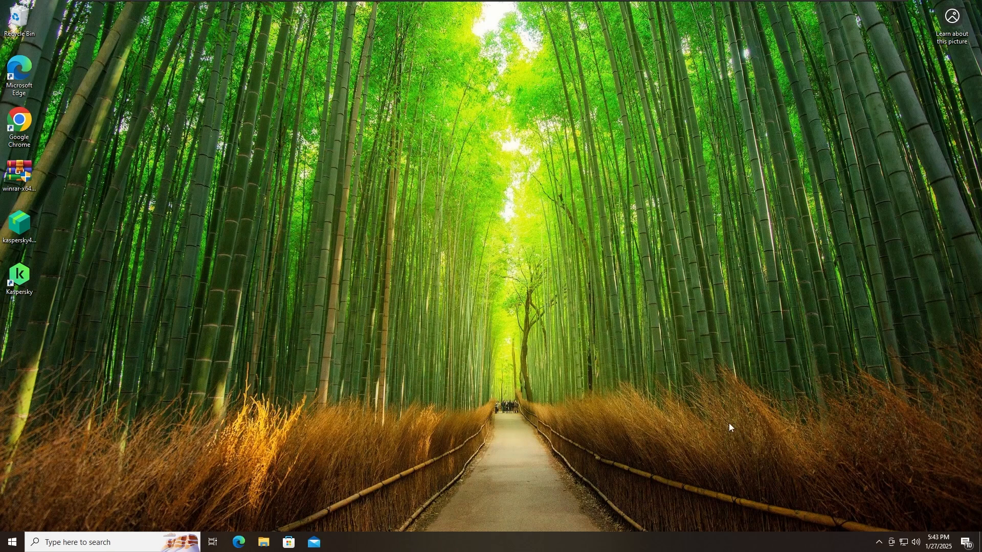
mouse_move(711, 388)
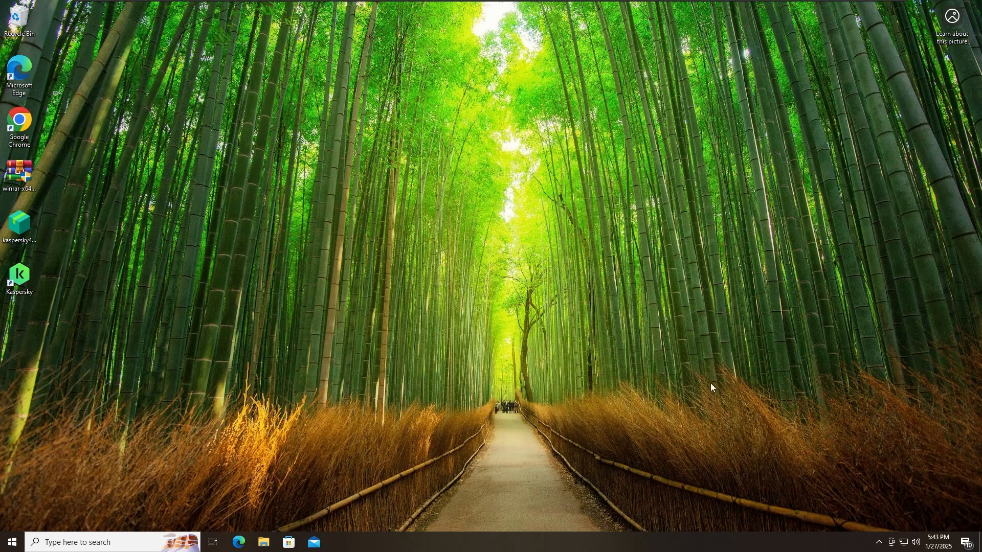
mouse_move(546, 329)
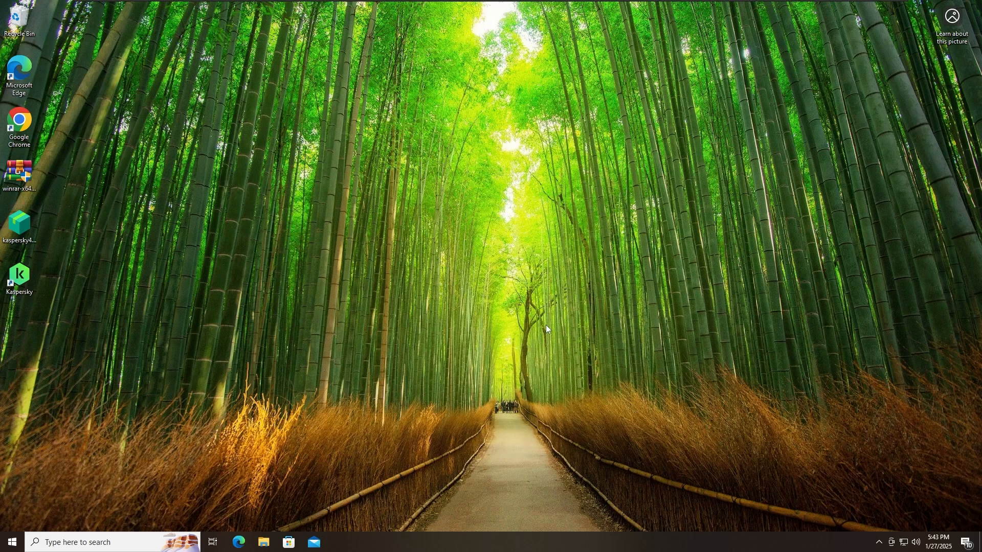
mouse_move(525, 324)
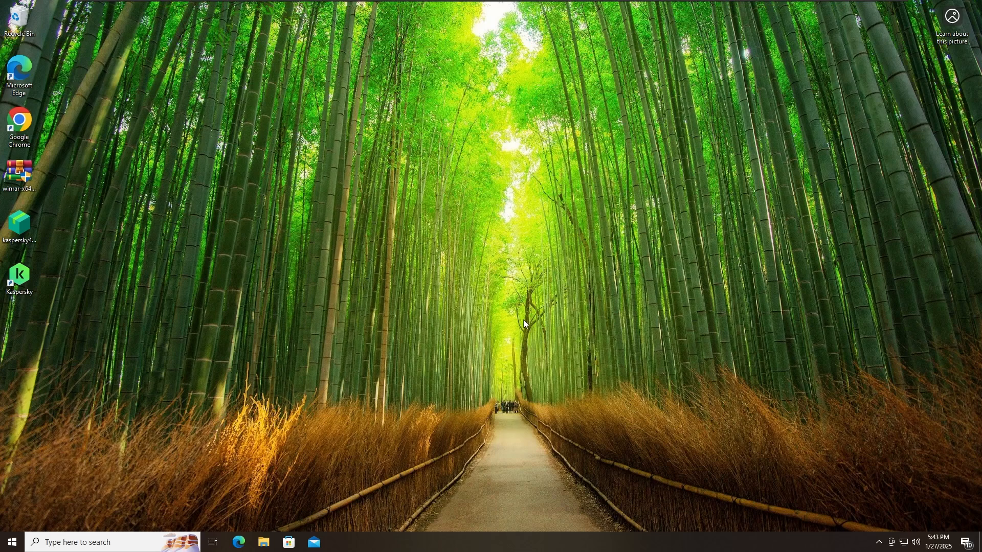
right_click(563, 541)
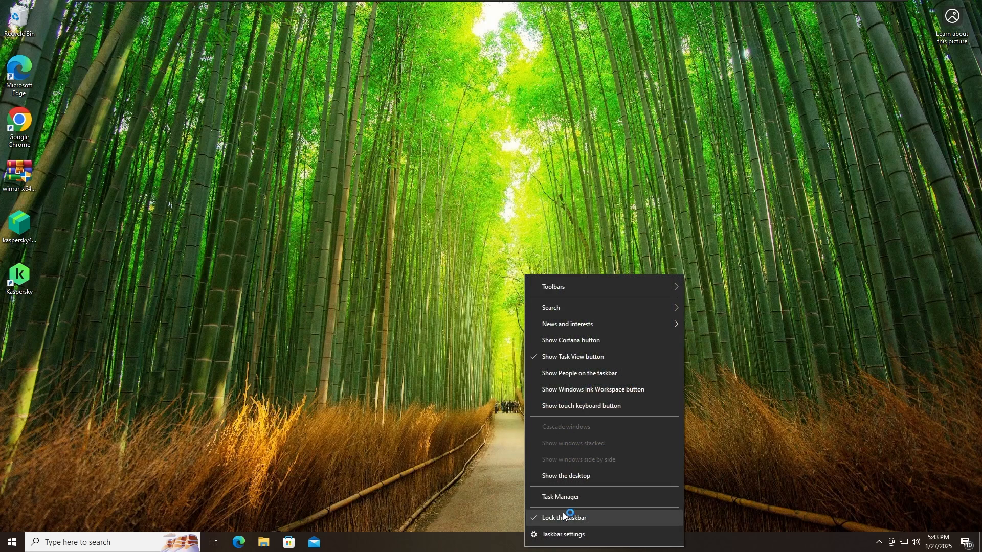
left_click(560, 497)
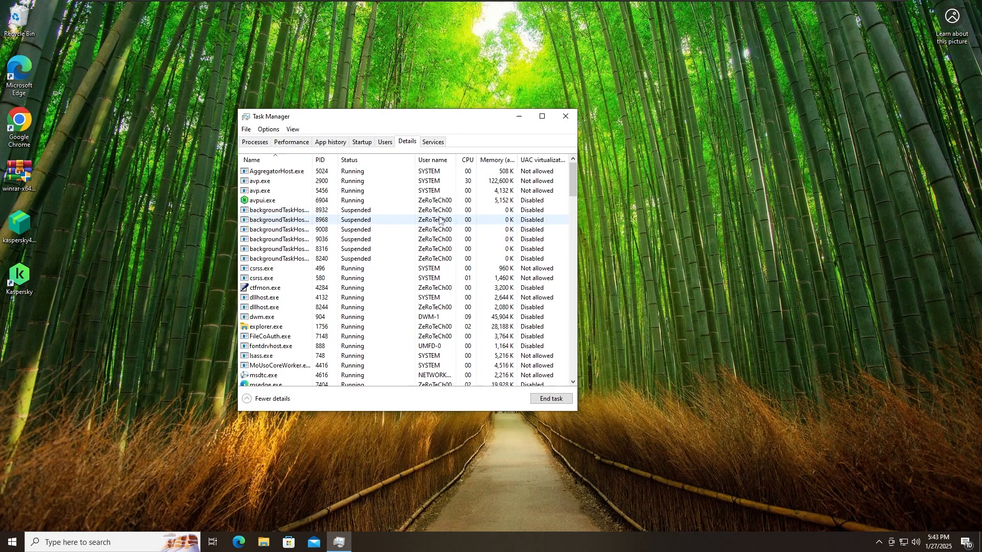
scroll("down", 3)
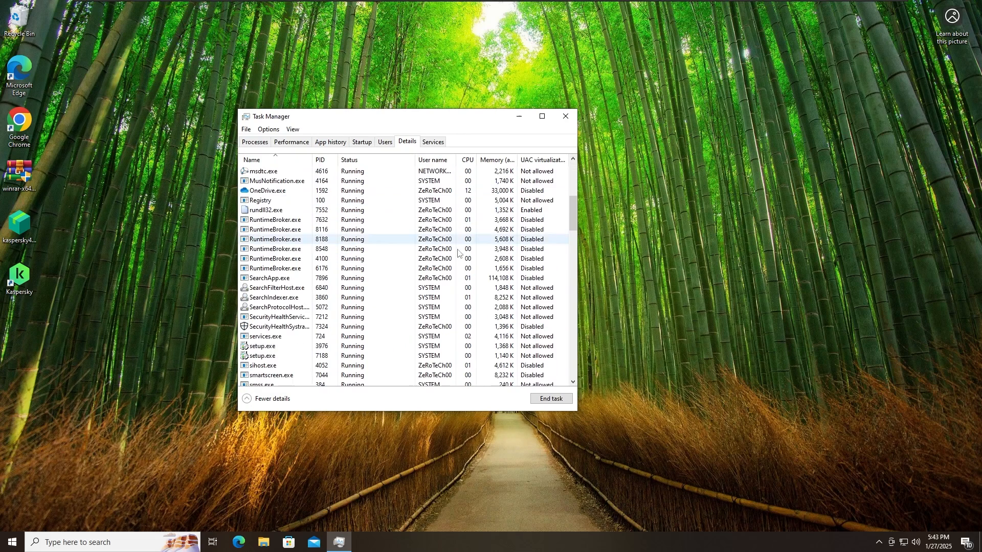
scroll("down", 3)
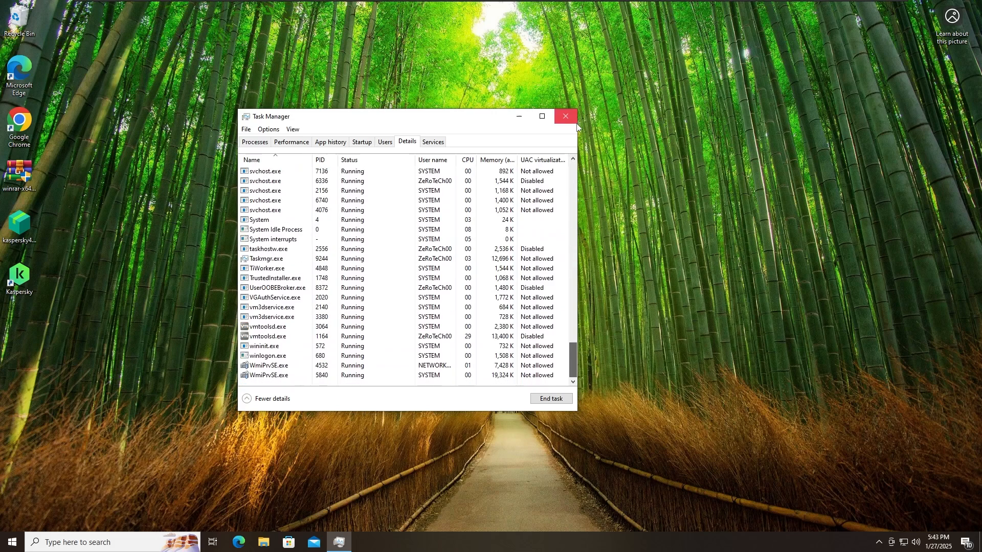
left_click(565, 116)
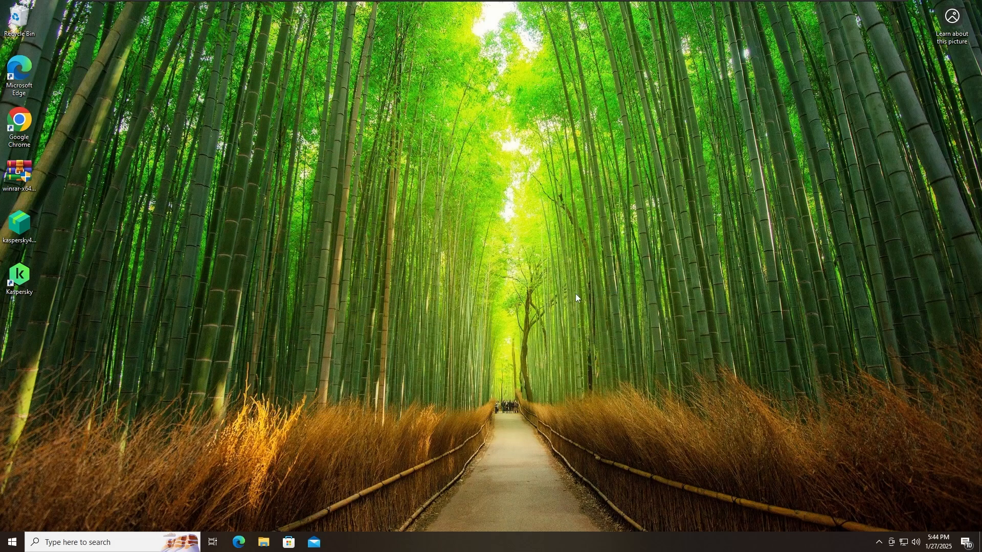
mouse_move(582, 316)
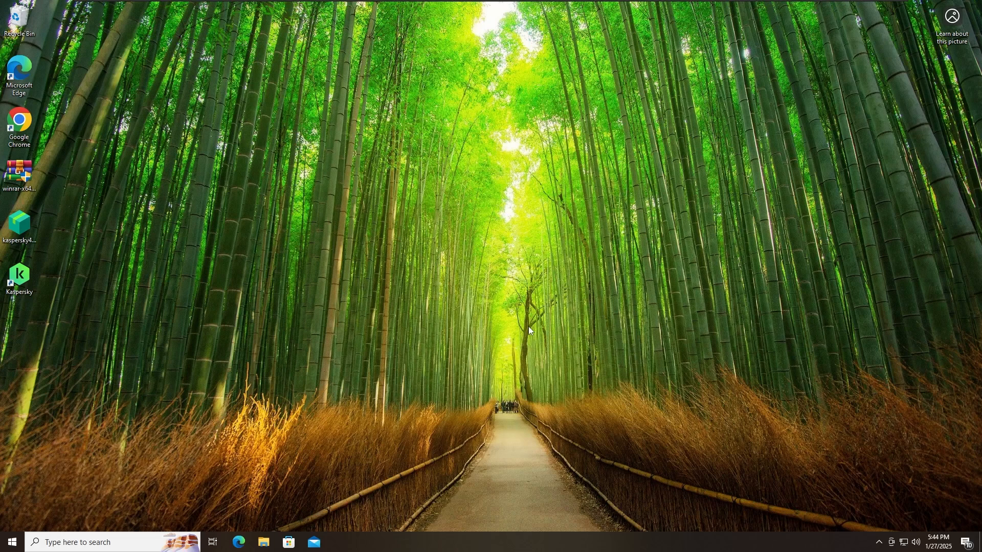
mouse_move(373, 303)
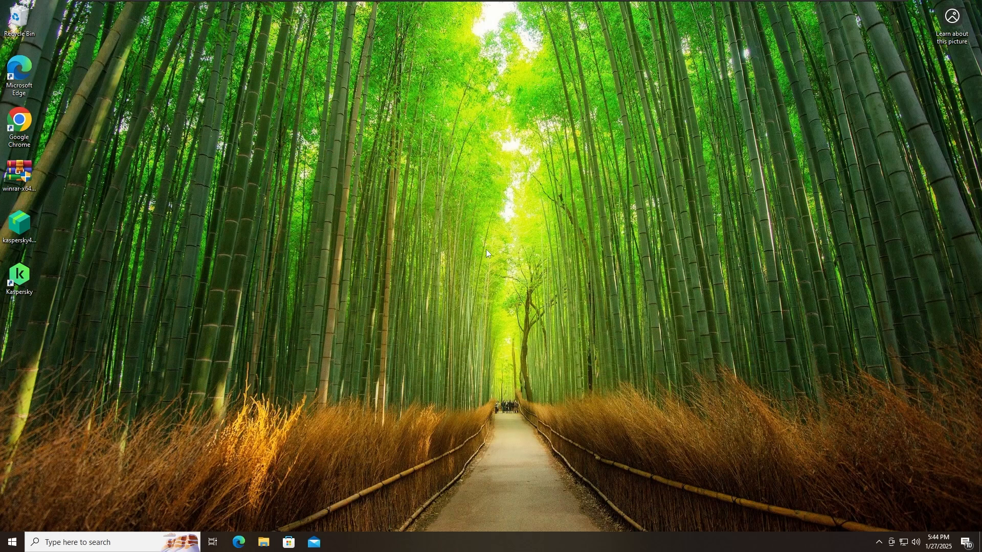
mouse_move(610, 323)
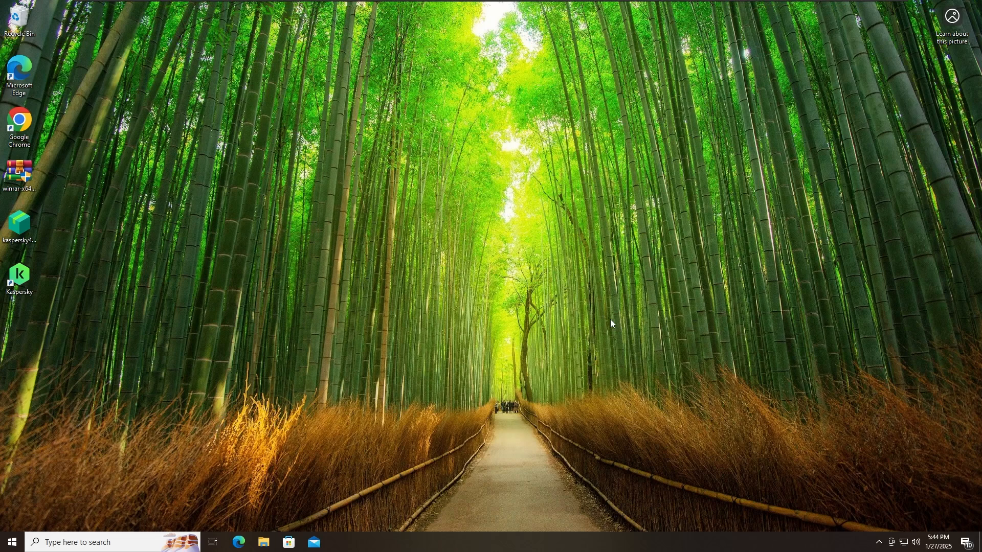
left_click(19, 277)
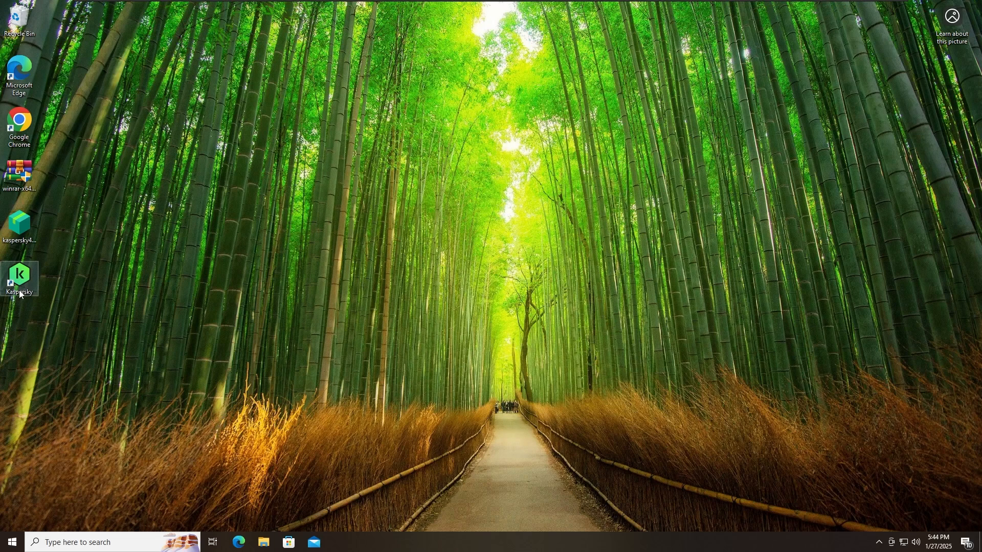